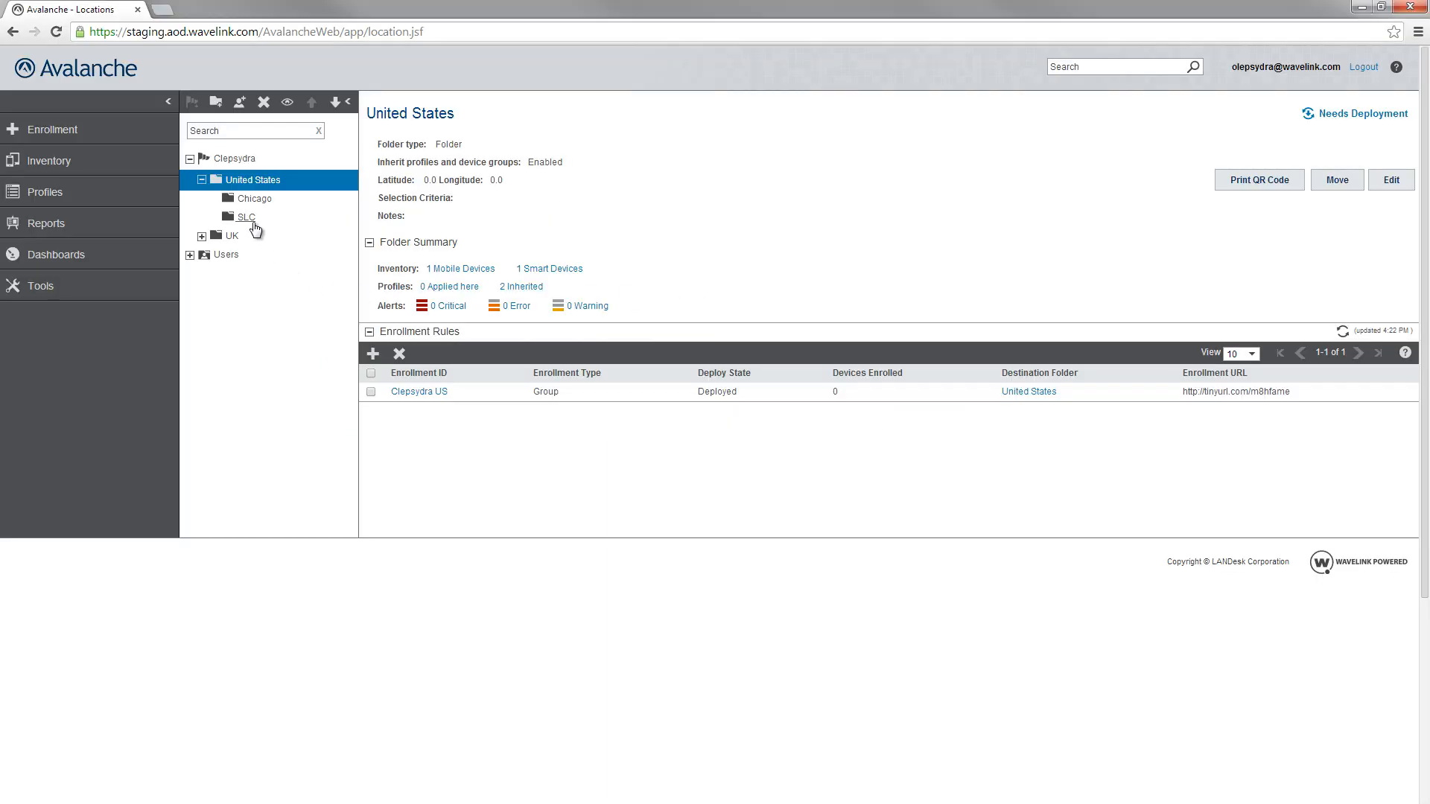
# Show the SLC folder under United States and its Enrollment rules page
pyautogui.click(246, 216)
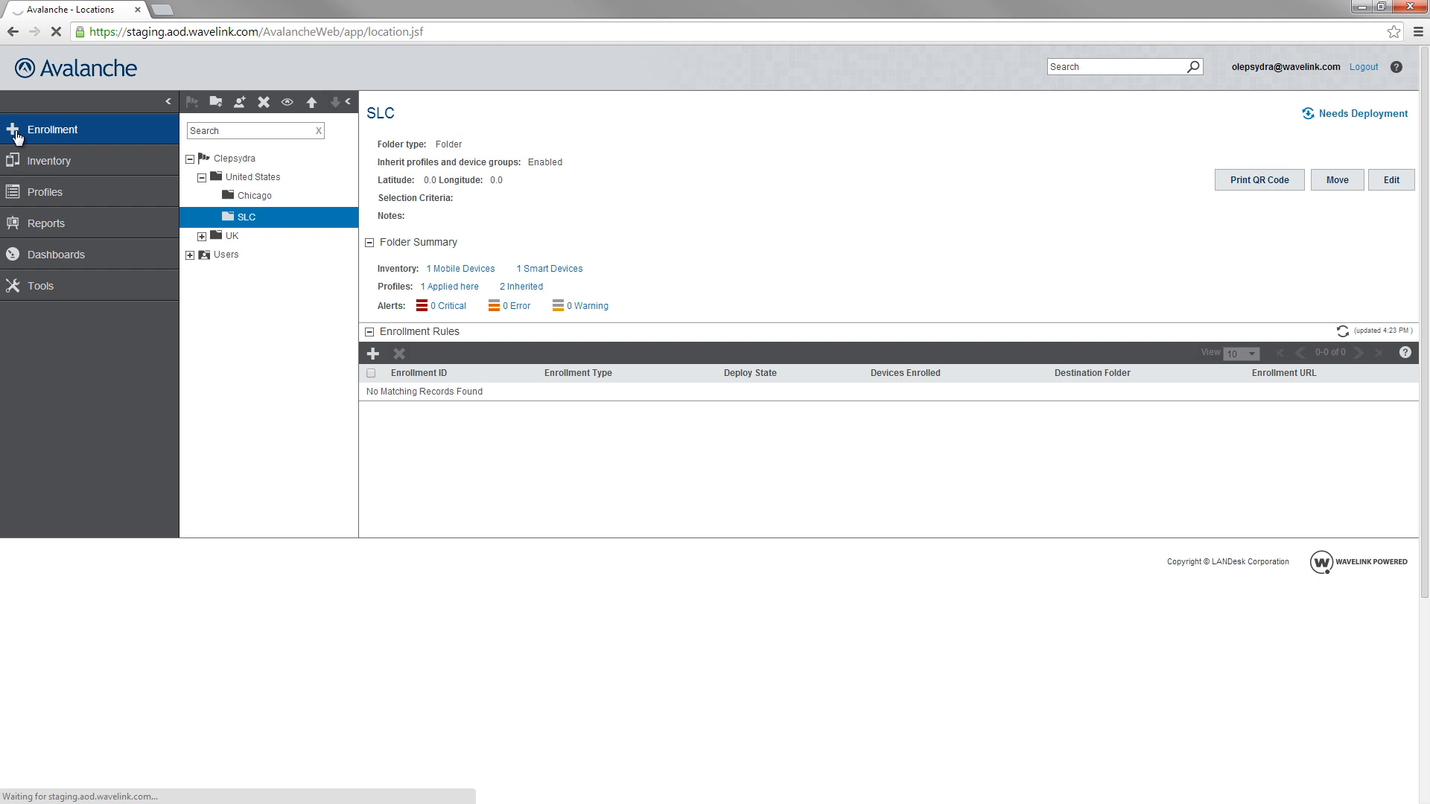
pyautogui.click(53, 129)
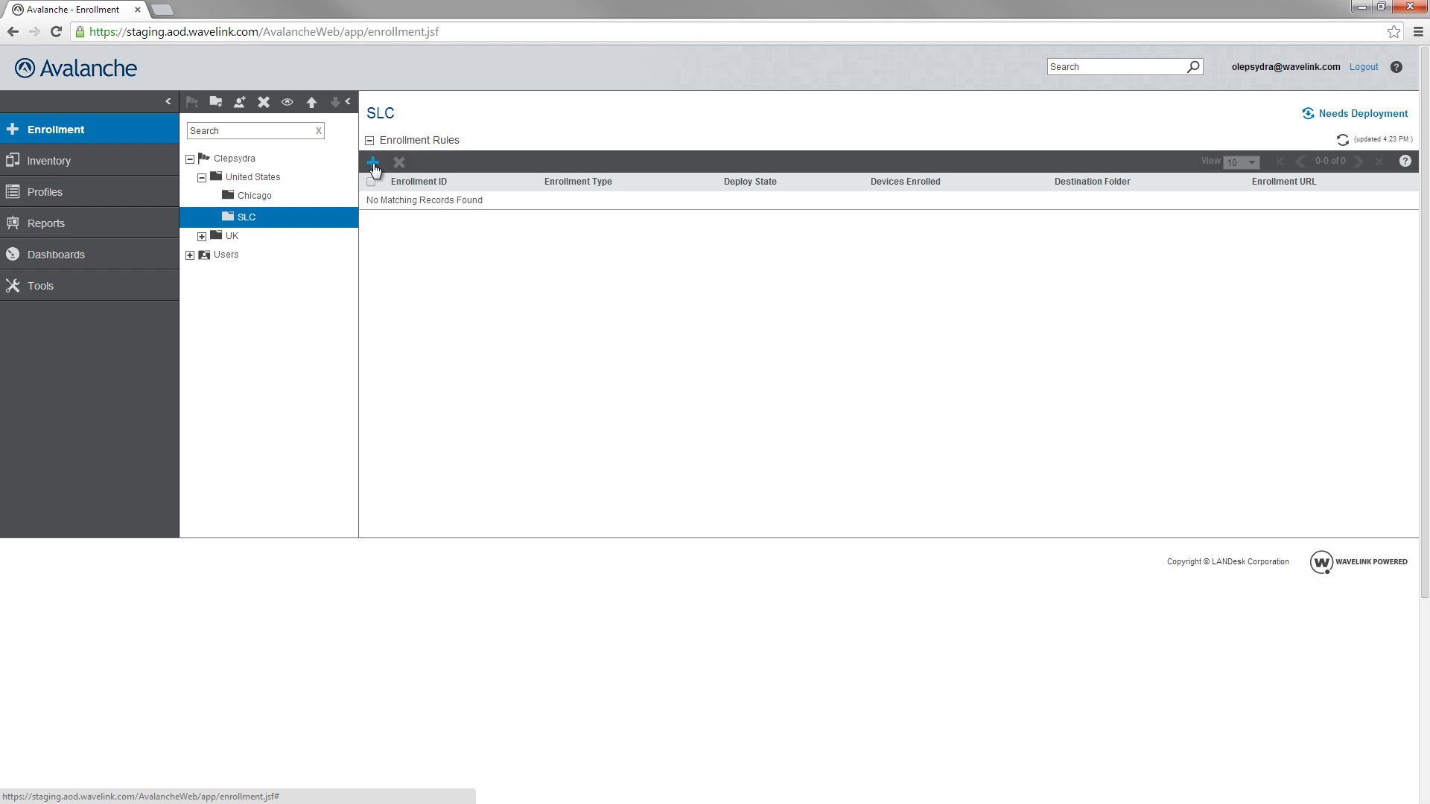
# Start a new Group enrollment rule 'Clepsydra SLC' with its password entered and verified
pyautogui.click(373, 162)
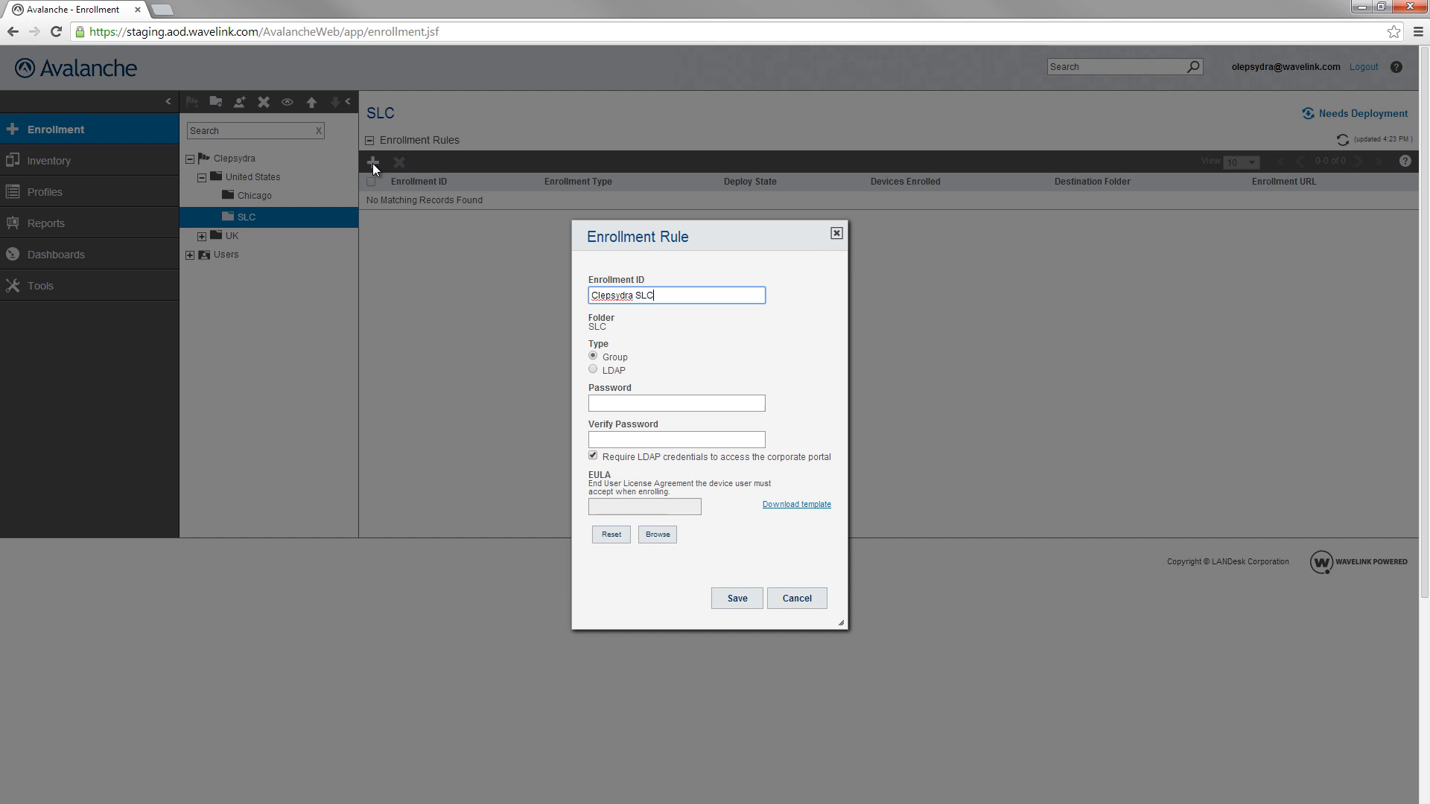
pyautogui.write('password')
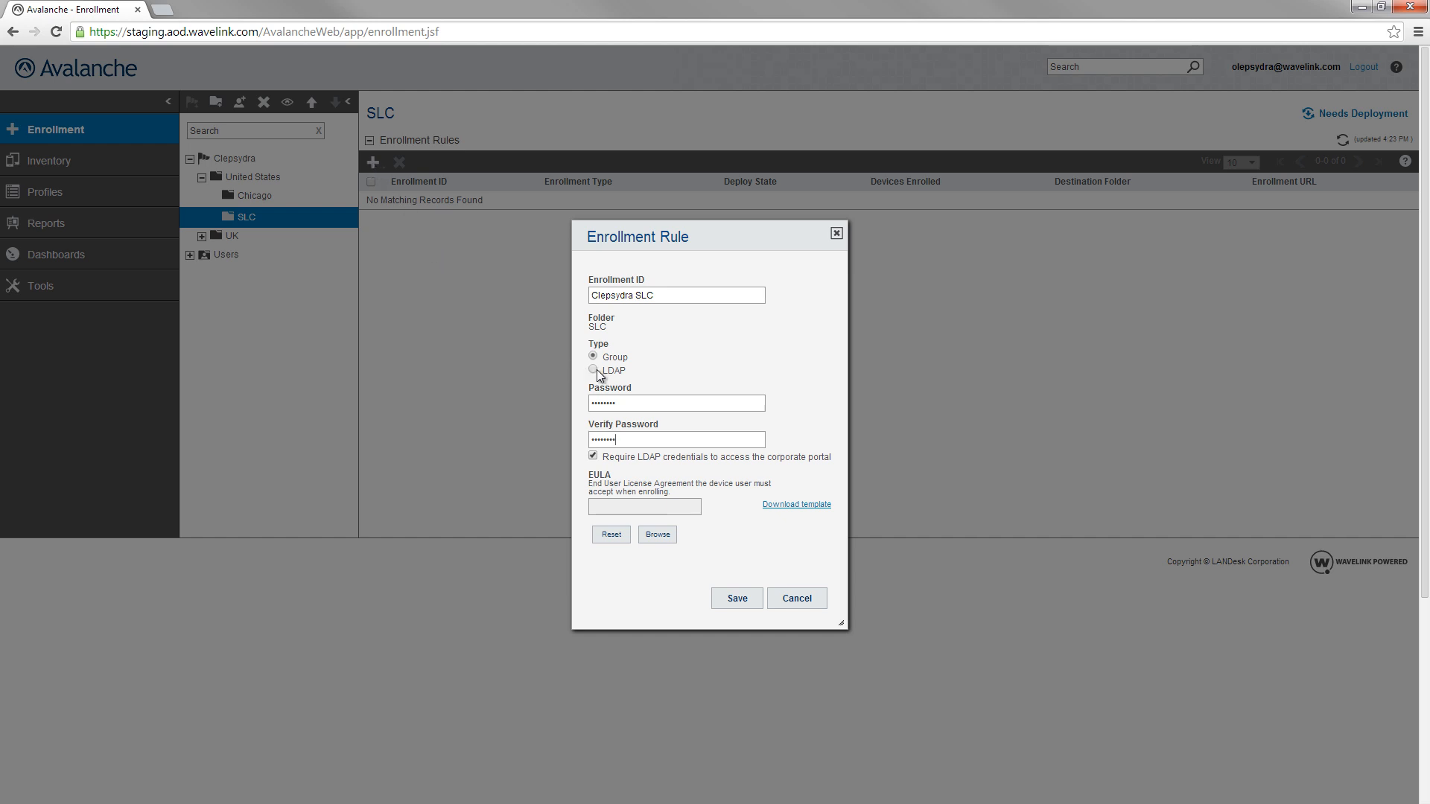
pyautogui.click(592, 369)
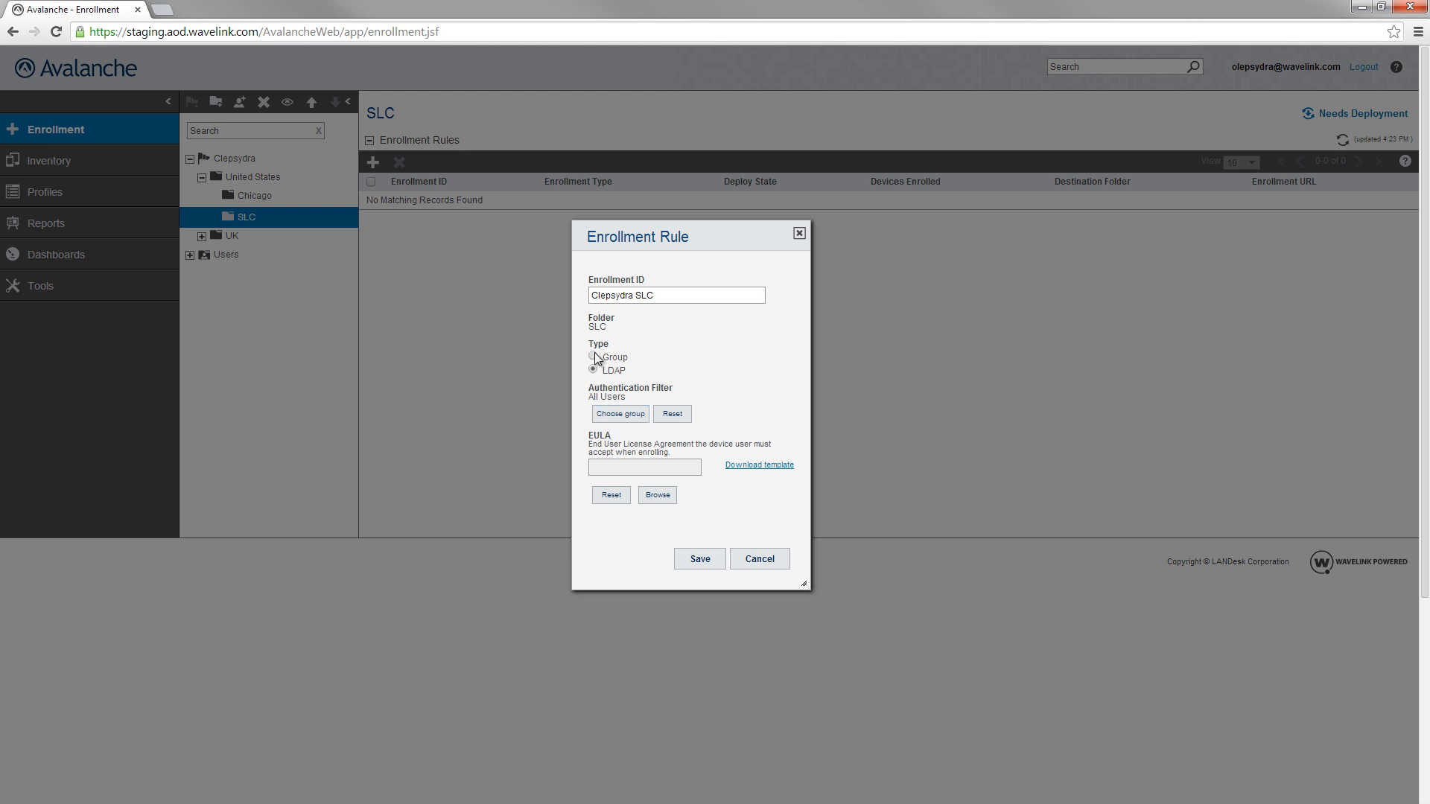
pyautogui.click(595, 356)
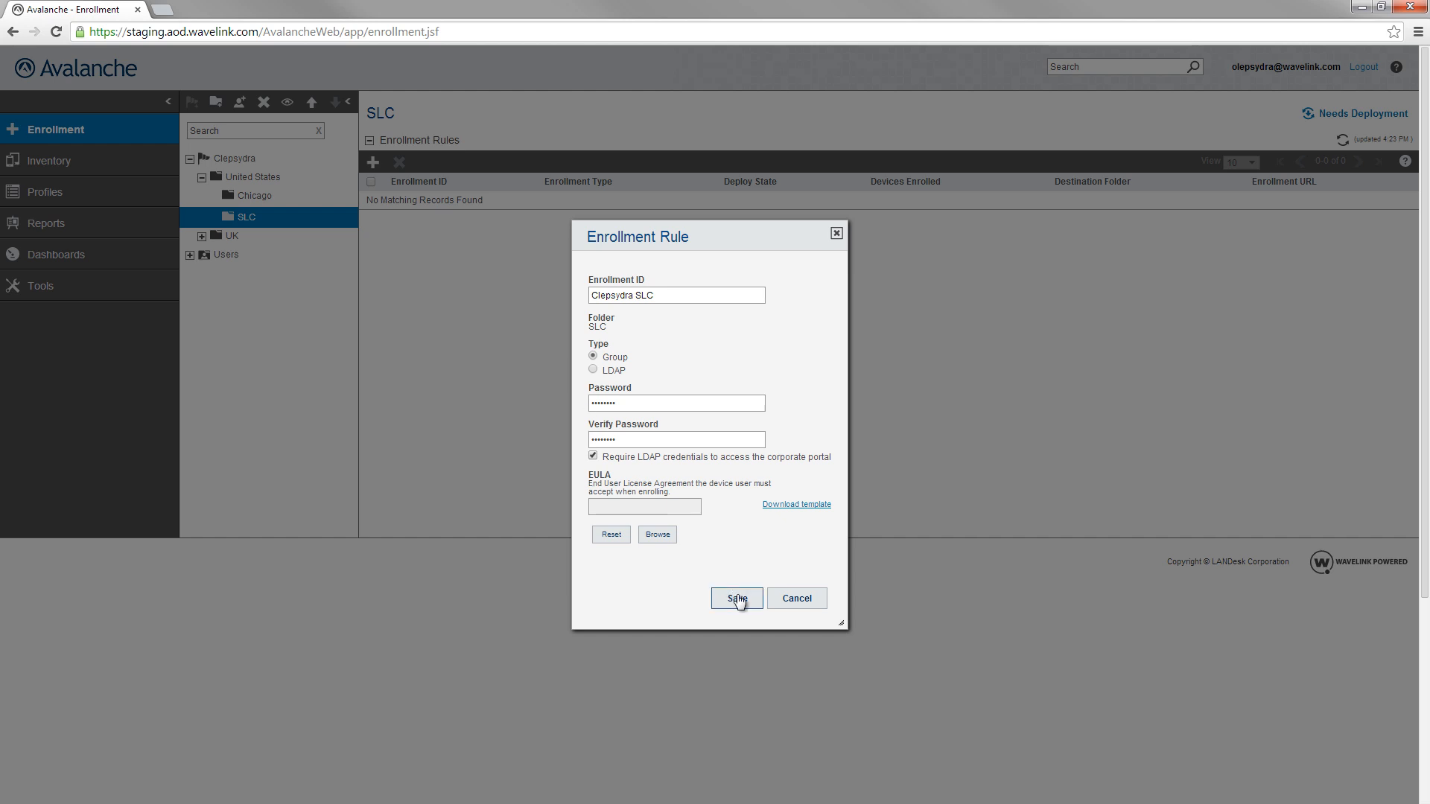
# Save the Clepsydra SLC rule and deploy pending changes to the server now
pyautogui.click(736, 599)
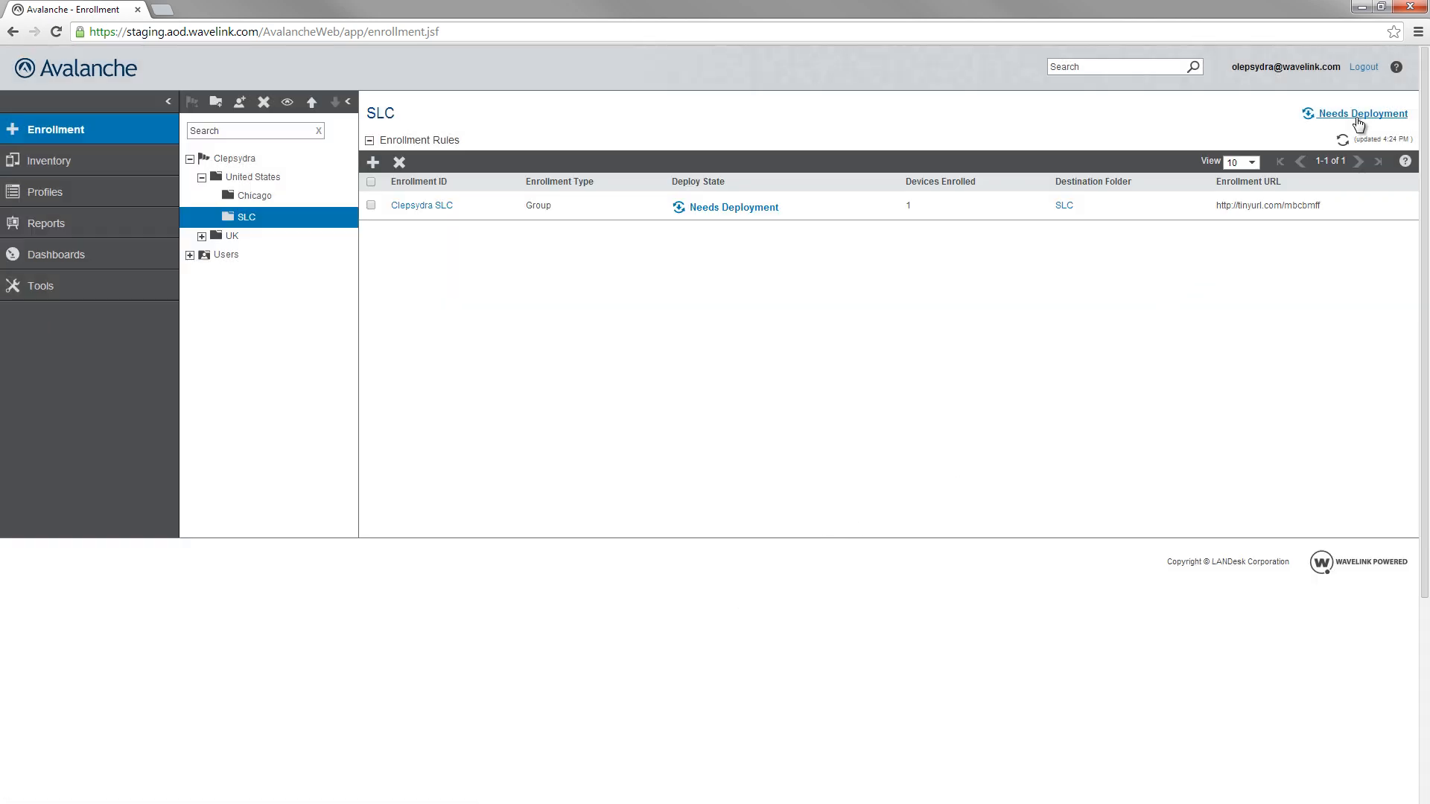
pyautogui.click(1361, 113)
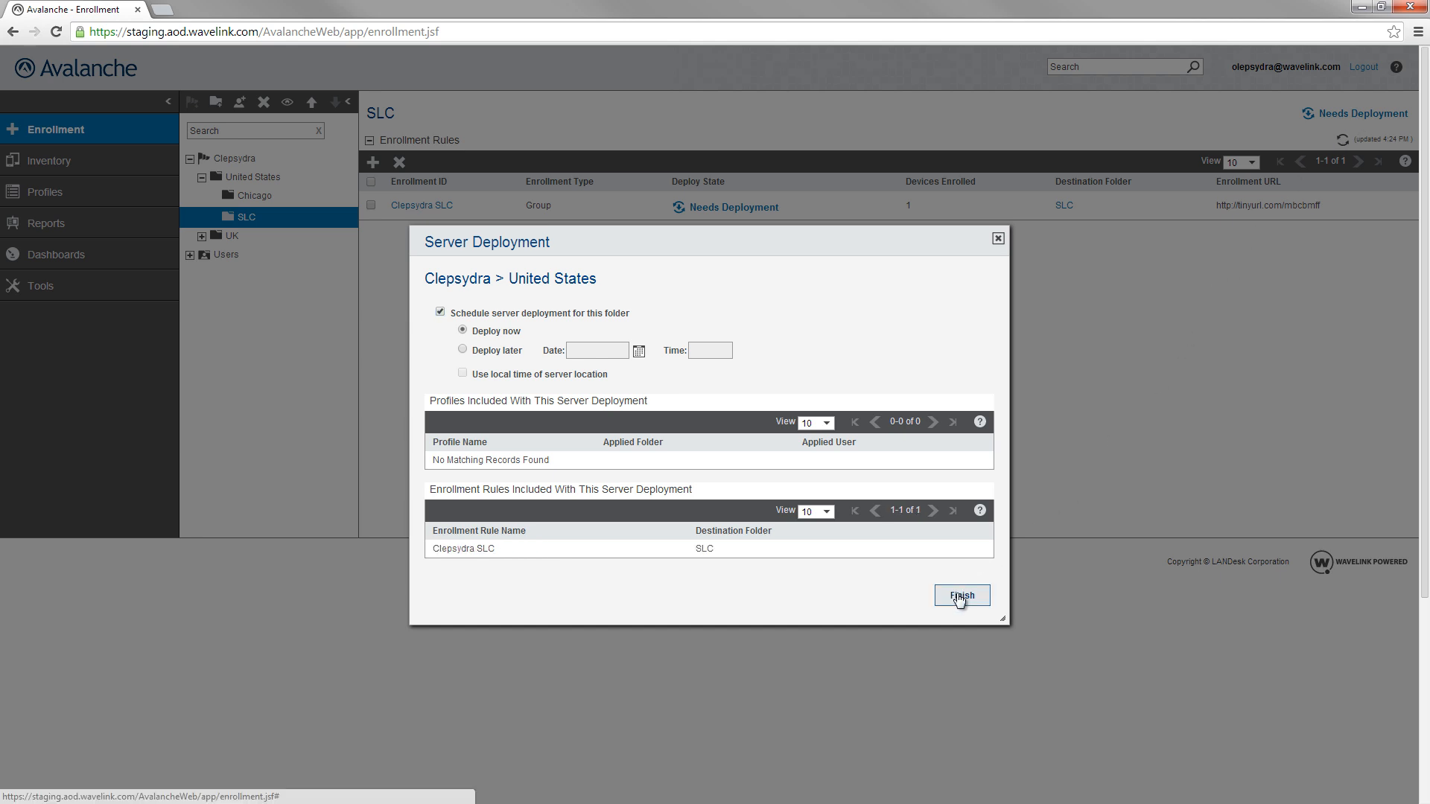
pyautogui.click(961, 596)
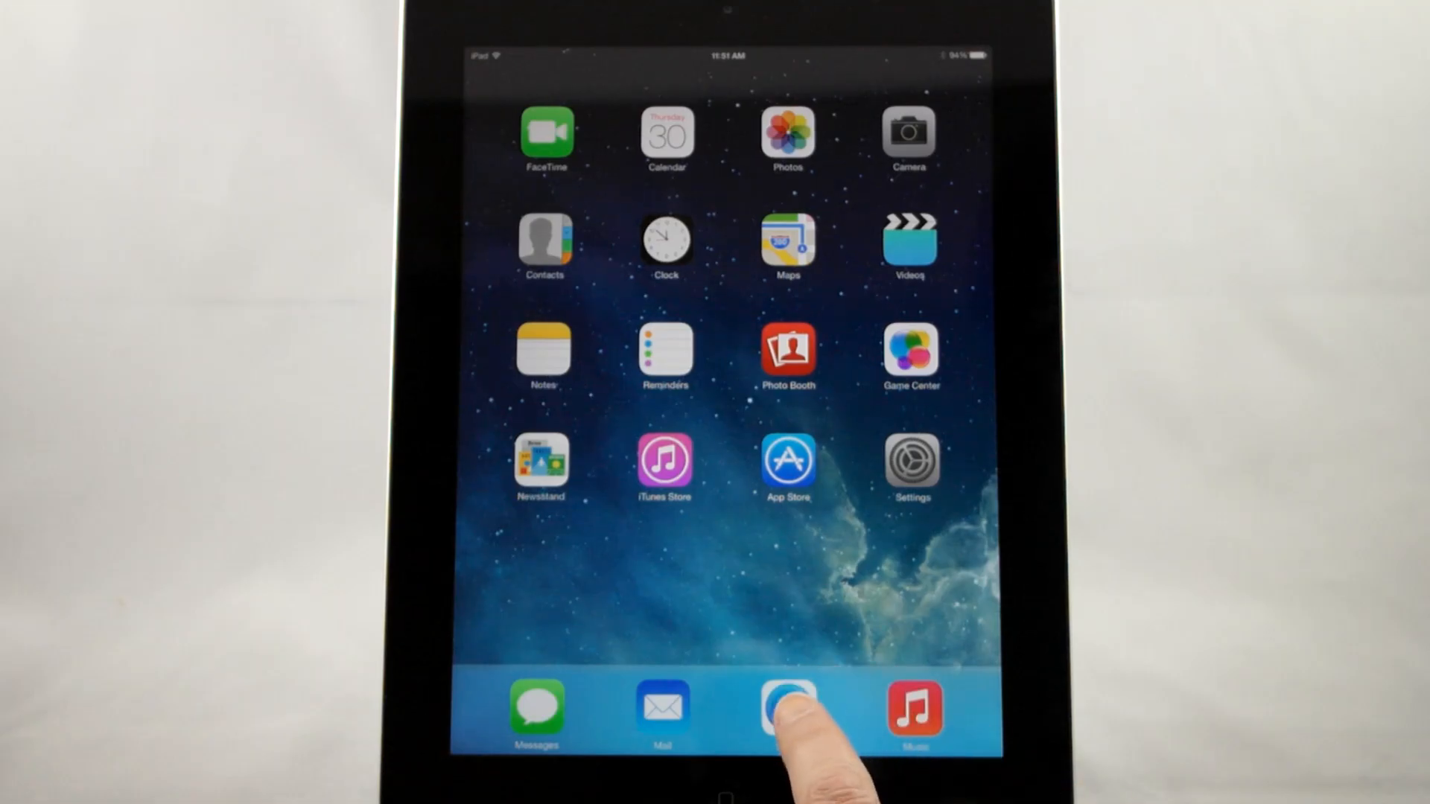
# In Safari on the iPad, enter 'Clepsydra SLC' as the Wavelink portal Enrollment ID
pyautogui.click(788, 712)
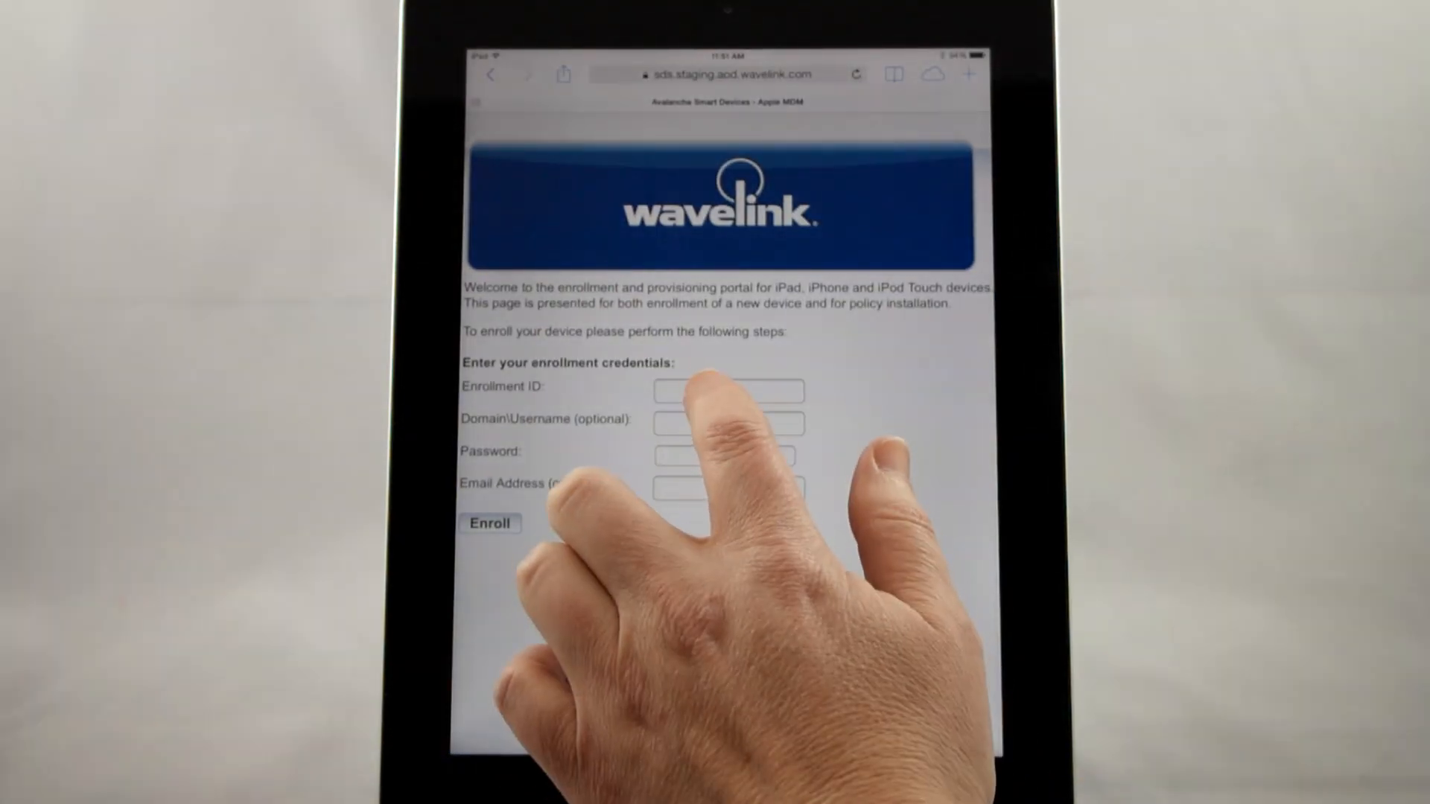
pyautogui.click(726, 390)
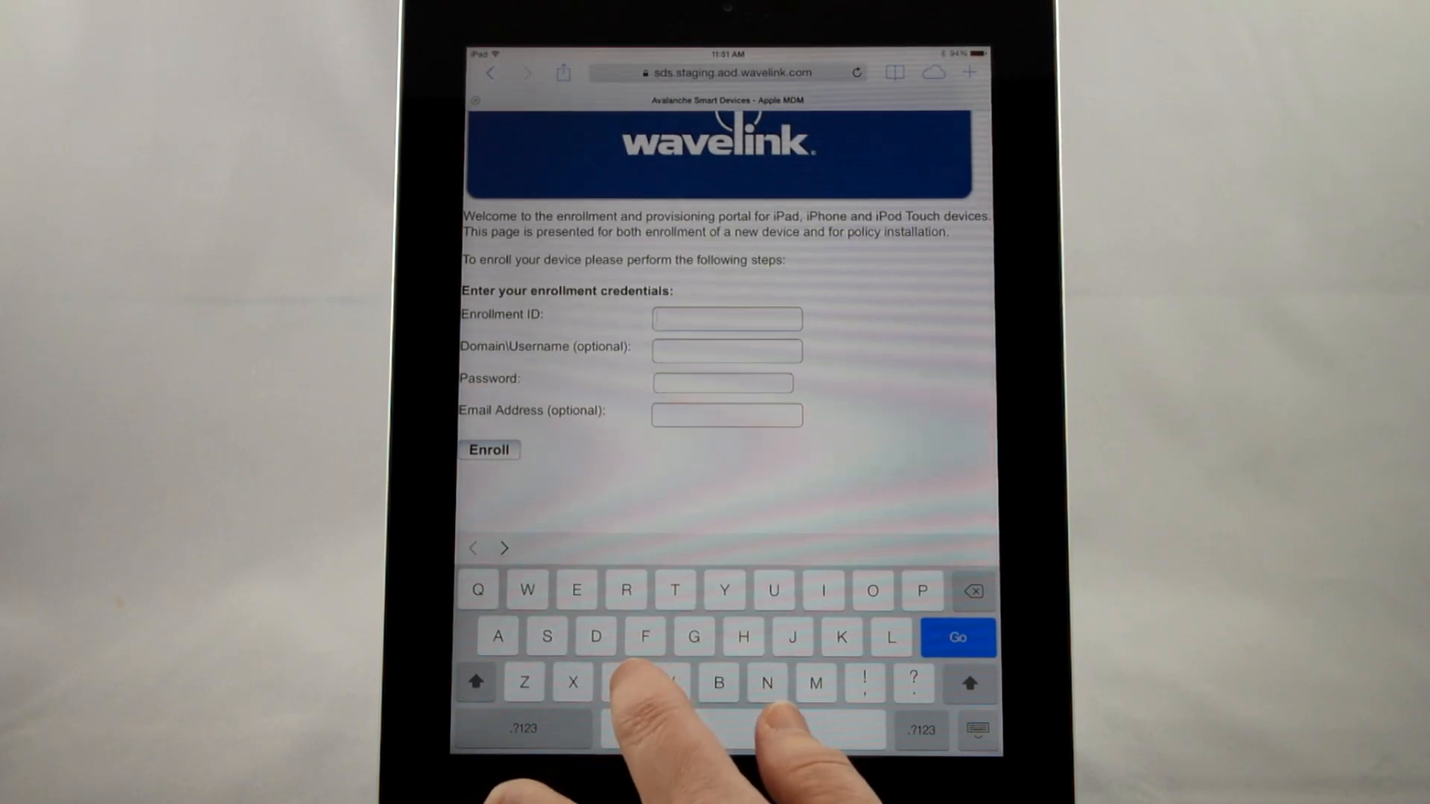
pyautogui.write('Clep')
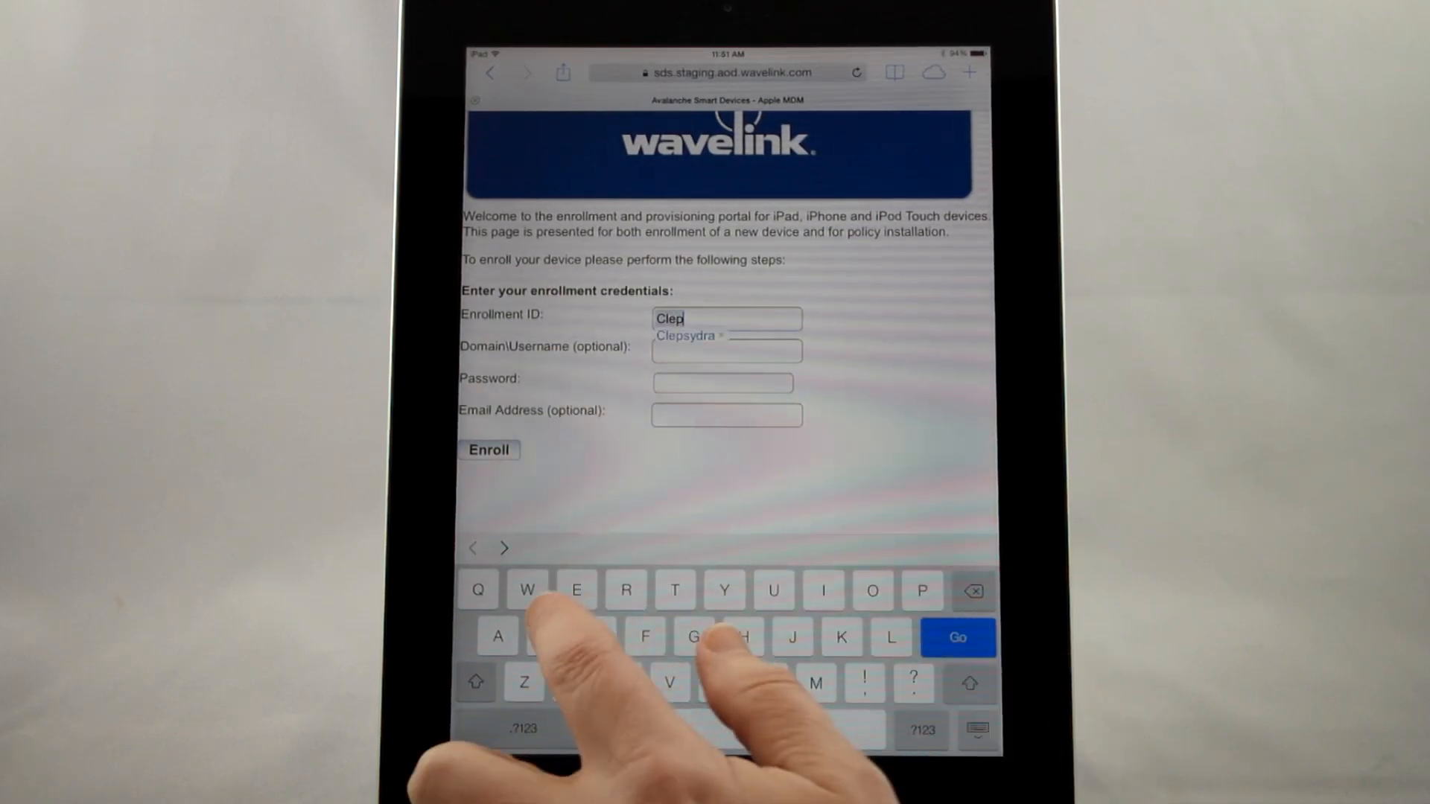
pyautogui.write('sydra S')
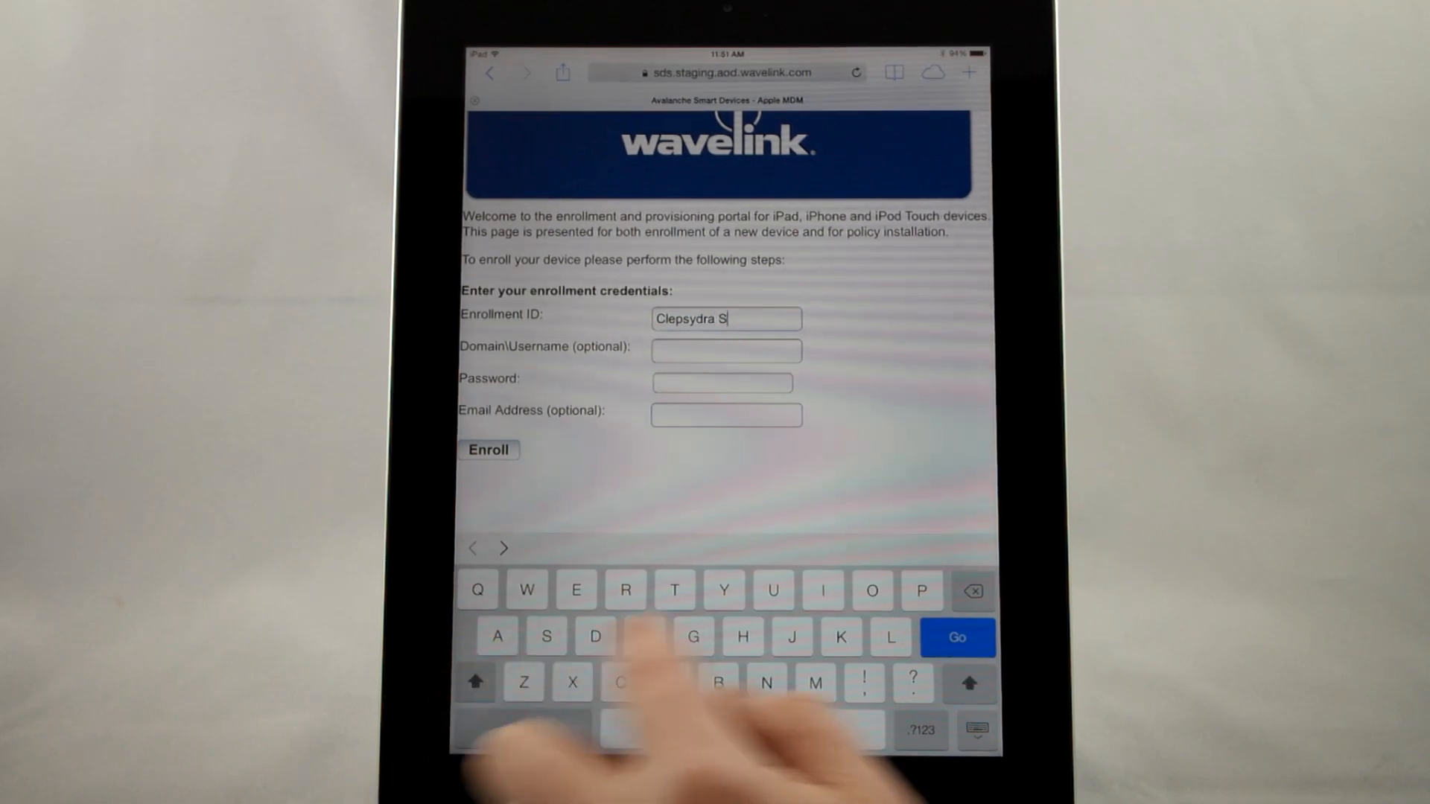
pyautogui.write('LC')
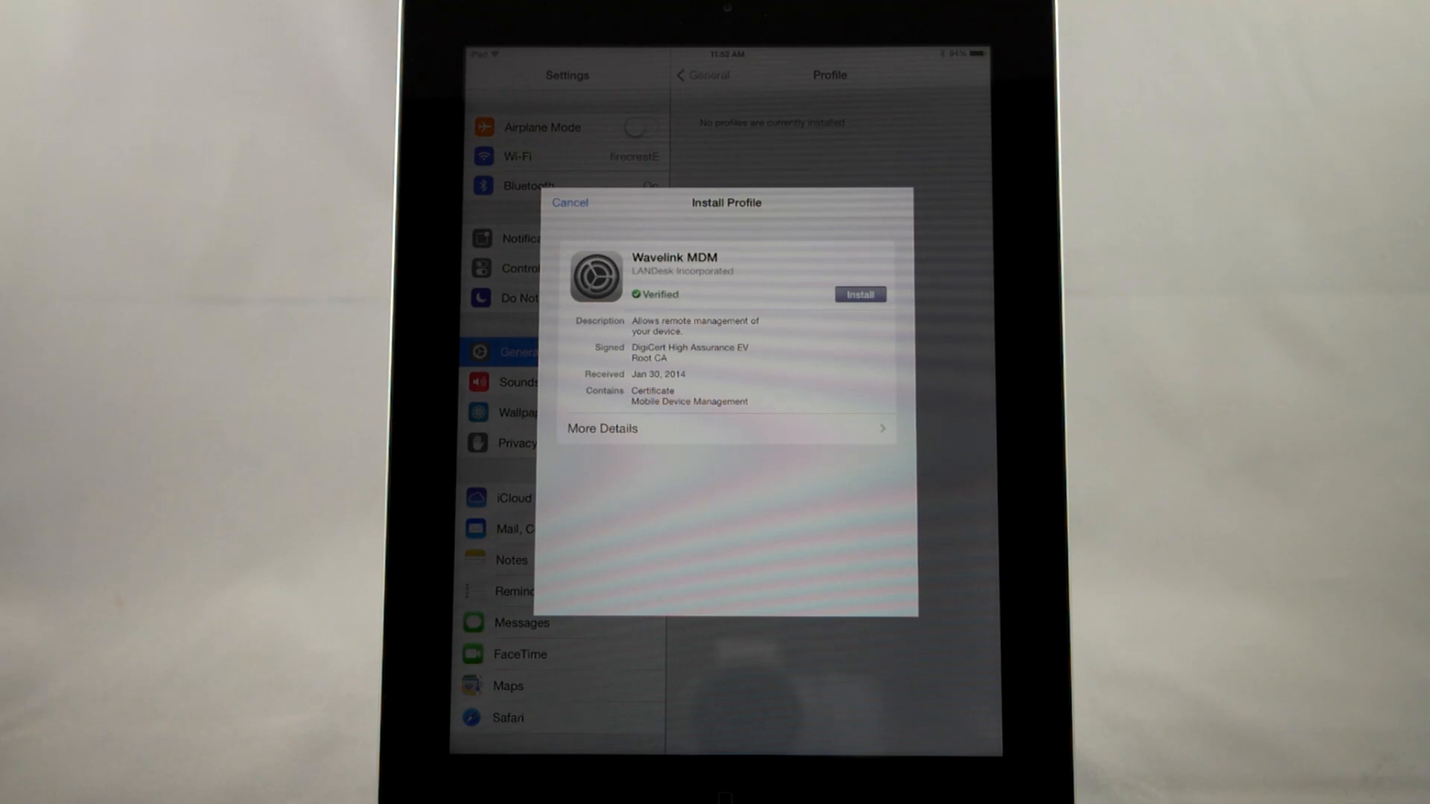
# Install the verified Wavelink MDM profile from the Install Profile sheet
pyautogui.click(858, 294)
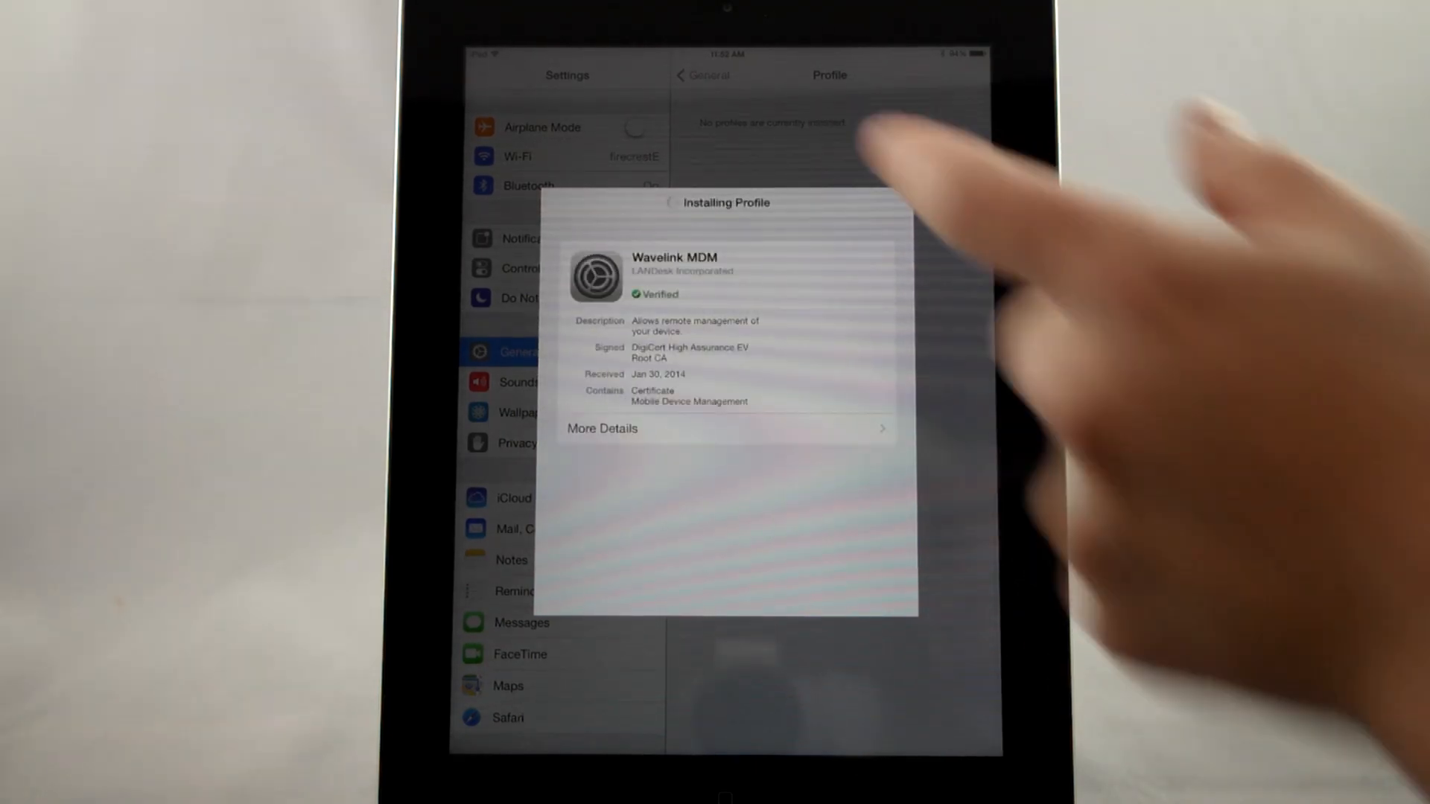